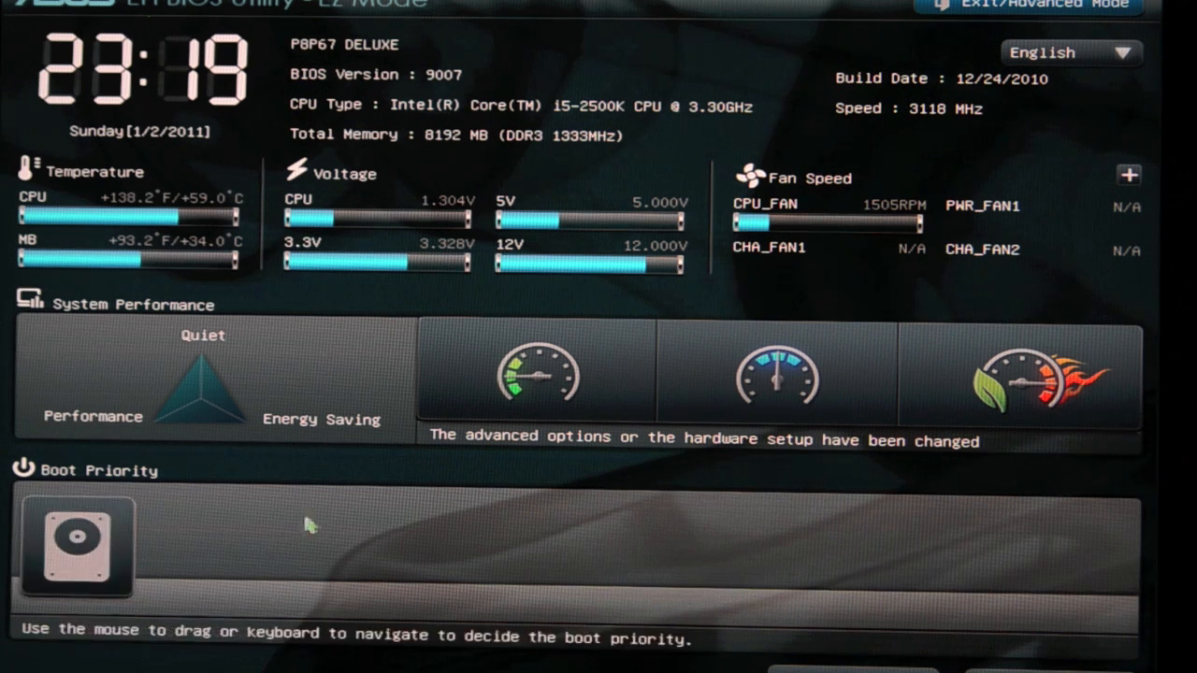
{"action": "mouse_move", "coordinate": [883, 643]}
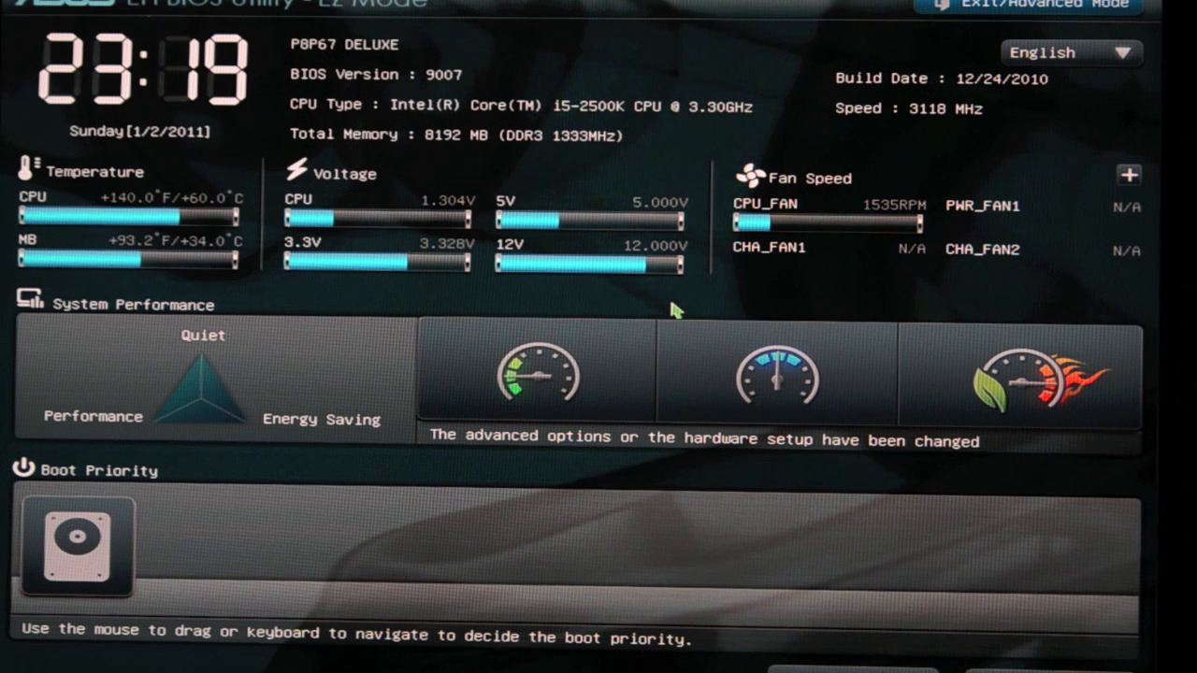
{"action": "mouse_move", "coordinate": [875, 202]}
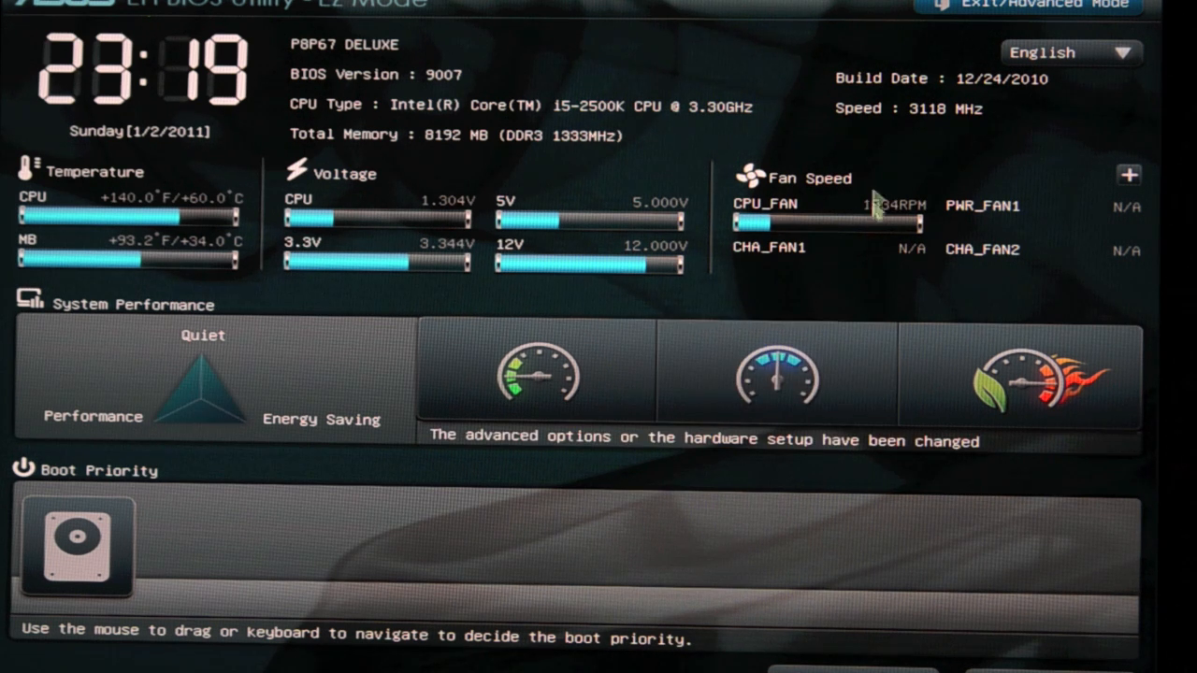
Step: Switch from the EZ Mode dashboard into Advanced Mode via the Exit/Advanced Mode dialog
{"action": "left_click", "coordinate": [1047, 8]}
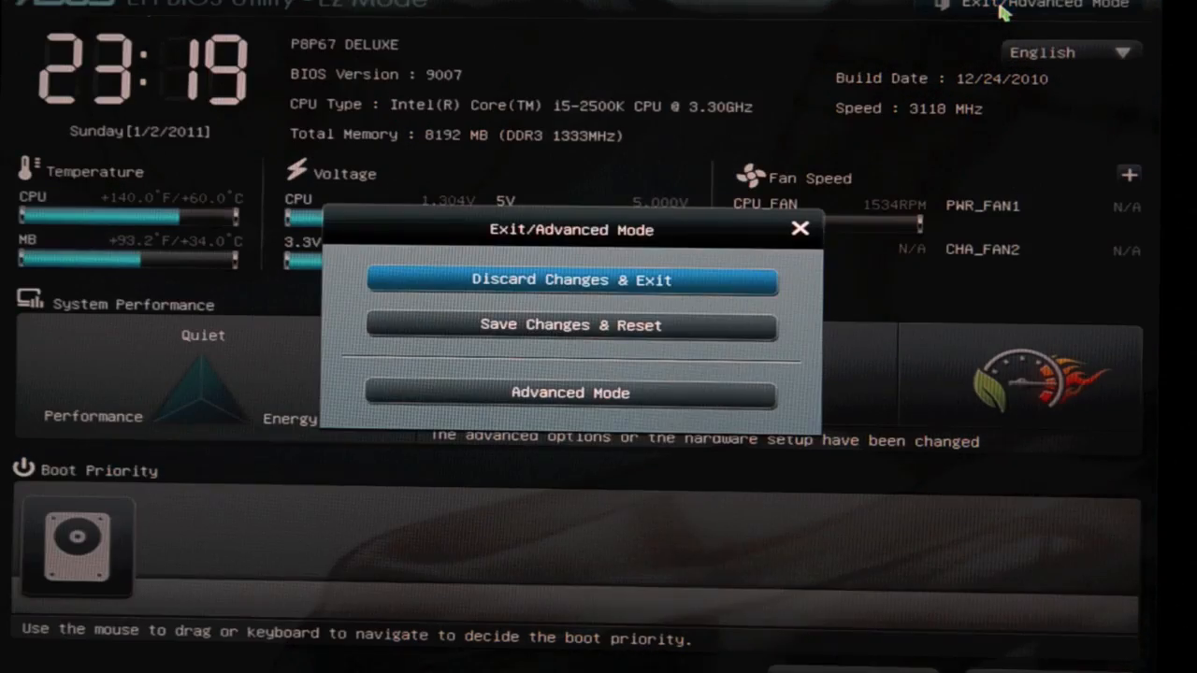
{"action": "mouse_move", "coordinate": [580, 295]}
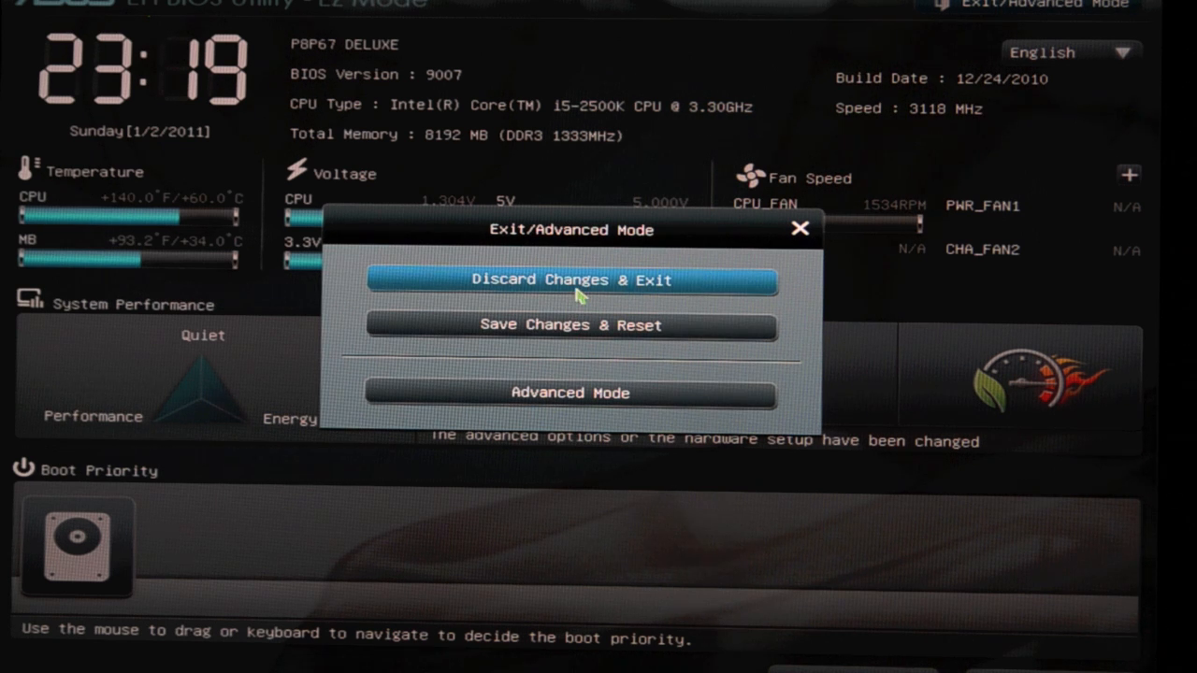
{"action": "mouse_move", "coordinate": [572, 311]}
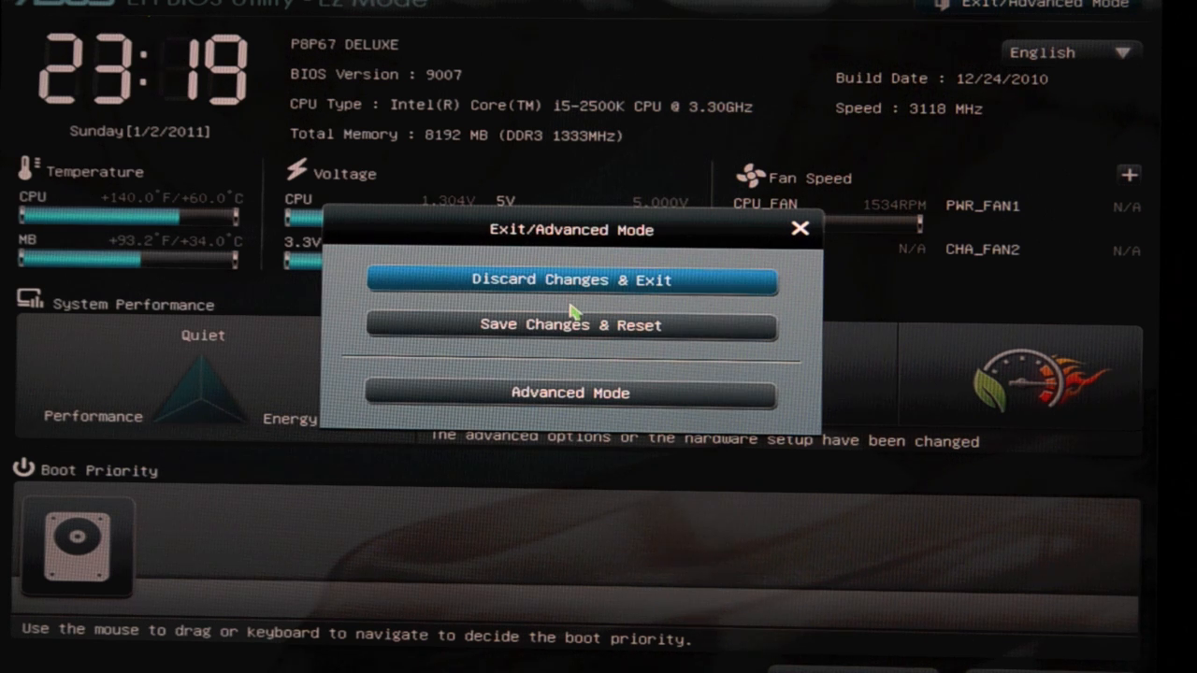
{"action": "left_click", "coordinate": [569, 393]}
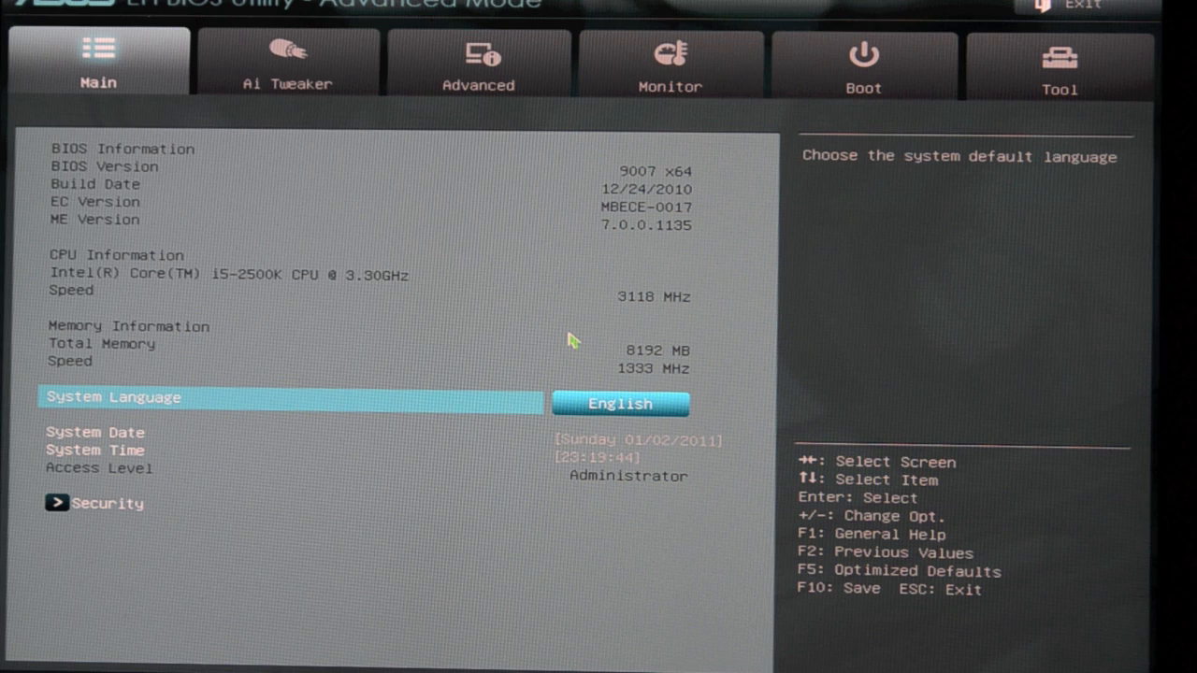
{"action": "mouse_move", "coordinate": [662, 139]}
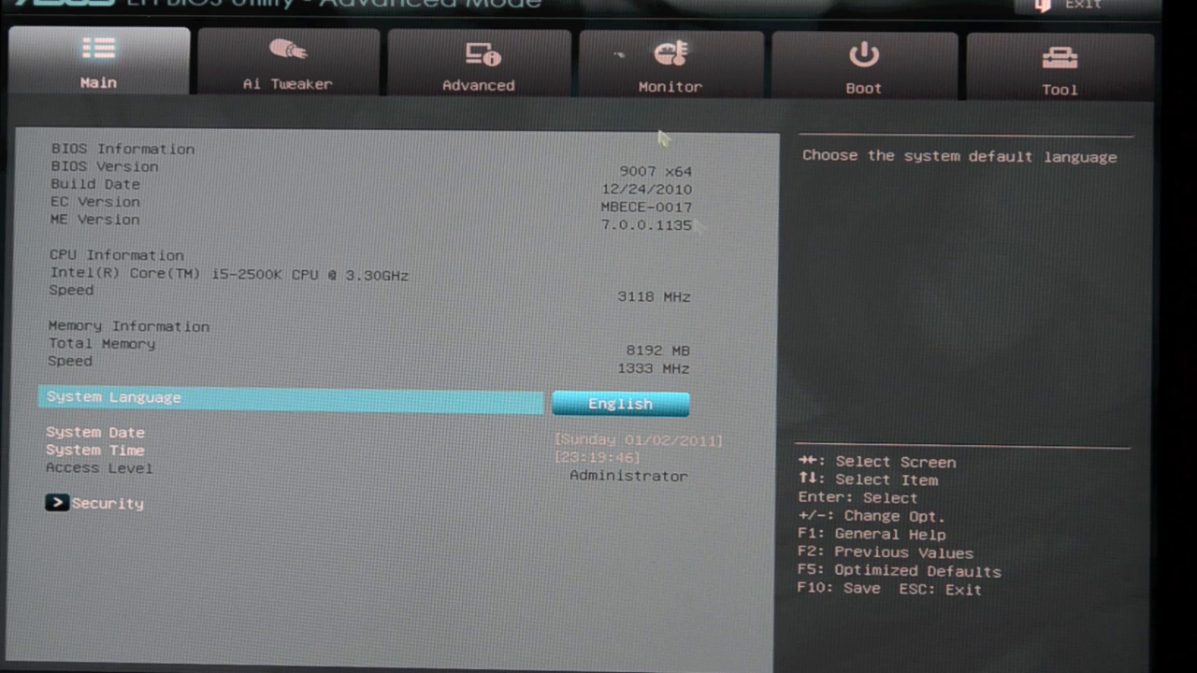
{"action": "mouse_move", "coordinate": [547, 172]}
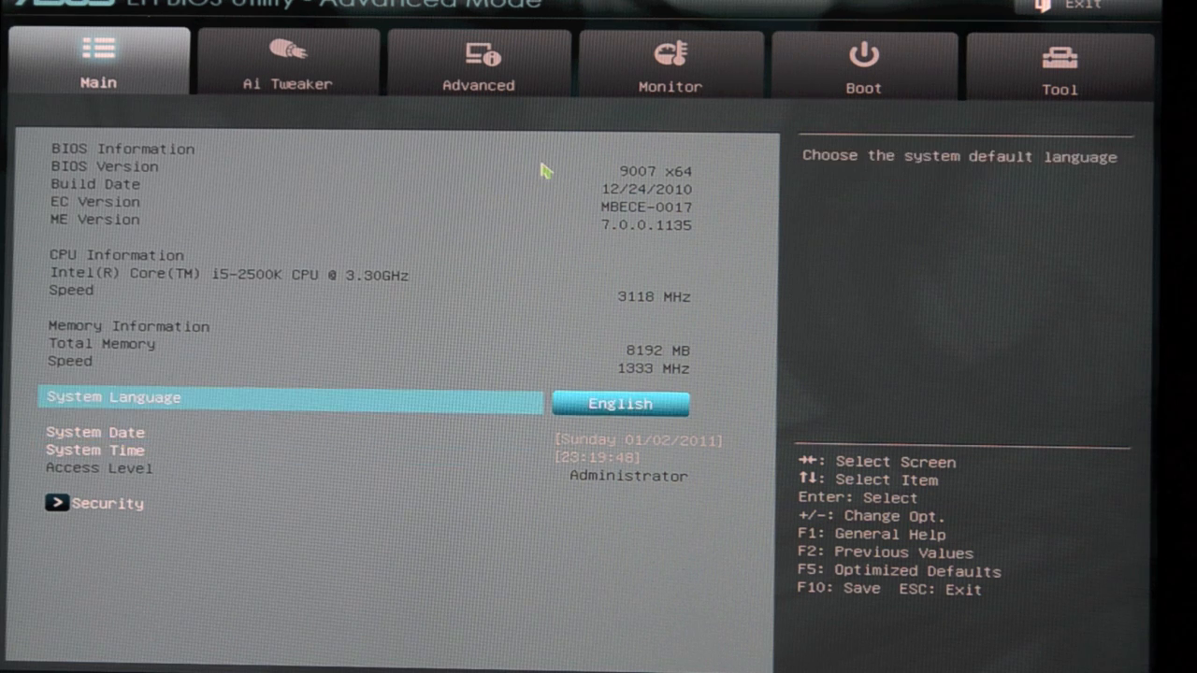
Step: Browse Ai Tweaker, keep Turbo Ratio at By All Cores, then show the Monitor temperature and fan readings
{"action": "left_click", "coordinate": [288, 60]}
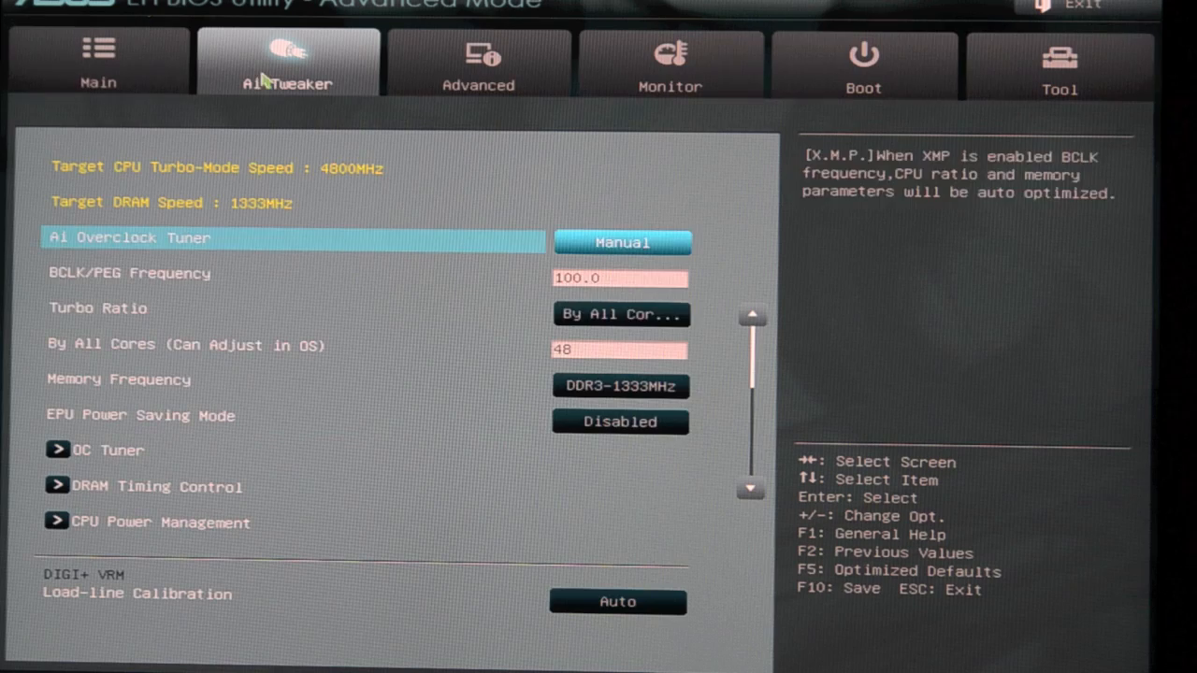
{"action": "scroll", "scroll_direction": "down", "scroll_amount": 3}
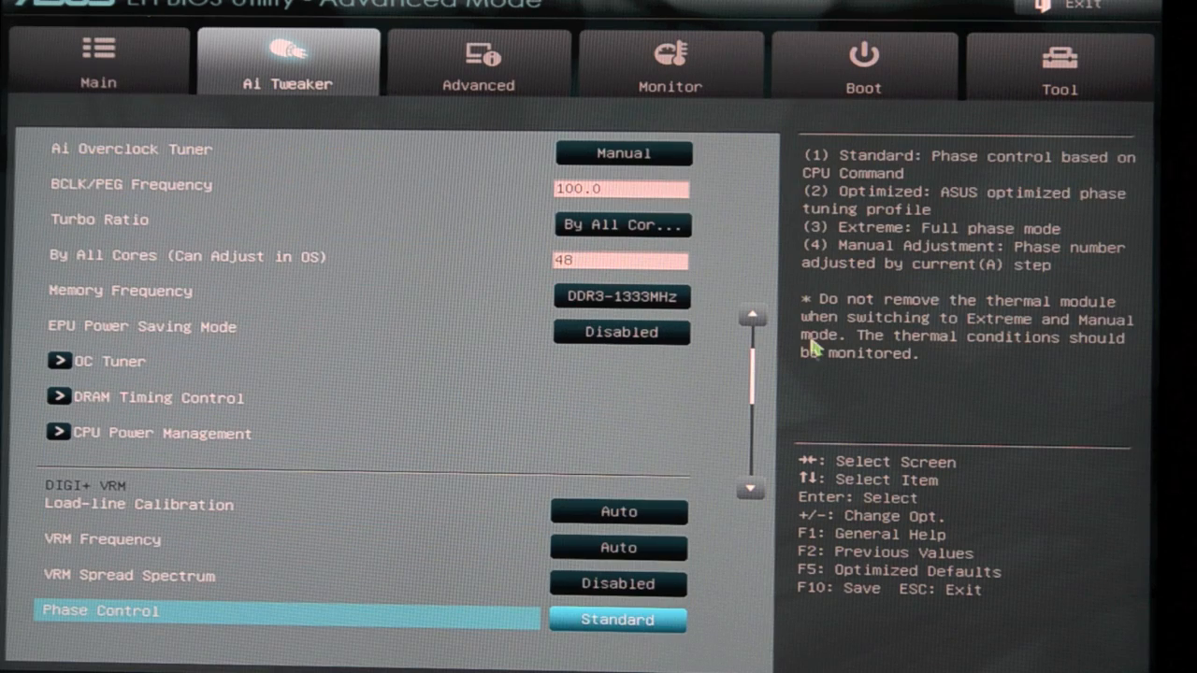
{"action": "mouse_move", "coordinate": [608, 494]}
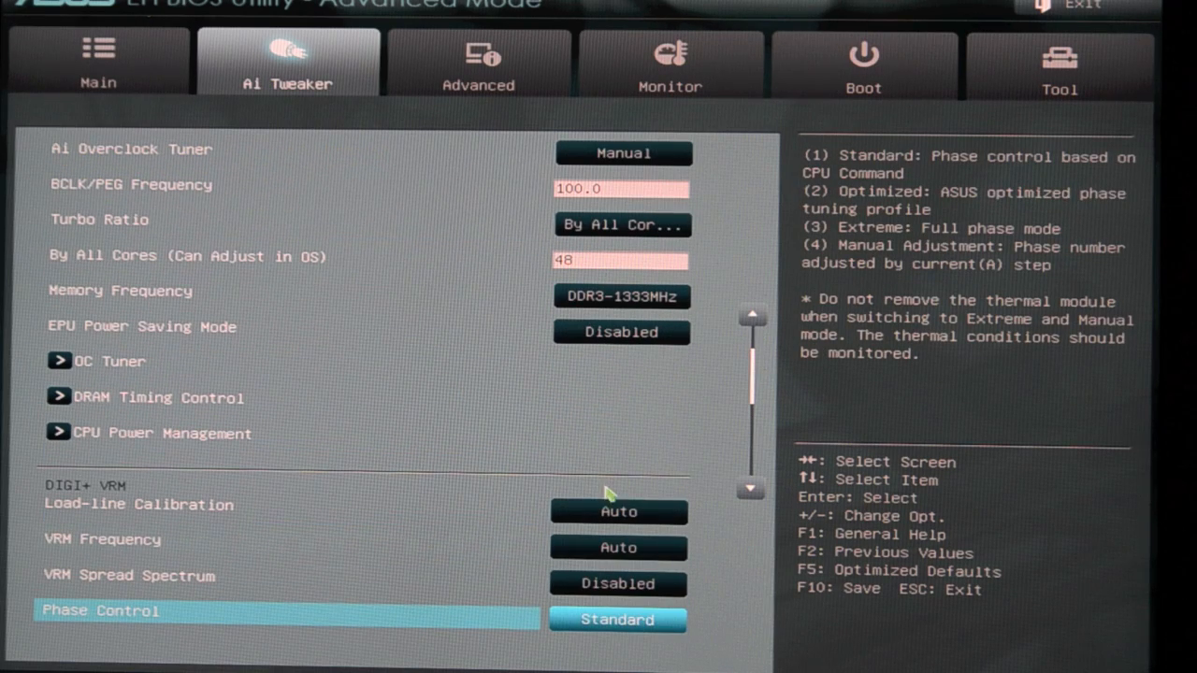
{"action": "scroll", "scroll_direction": "up", "scroll_amount": 3}
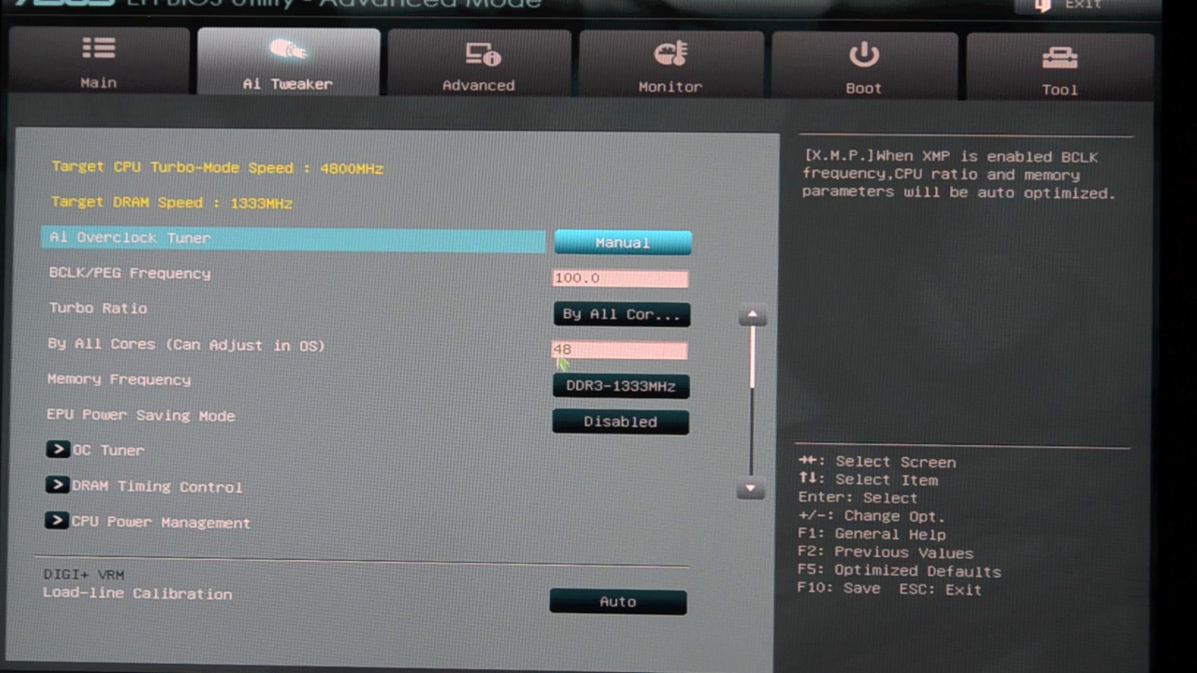
{"action": "key", "text": "Down"}
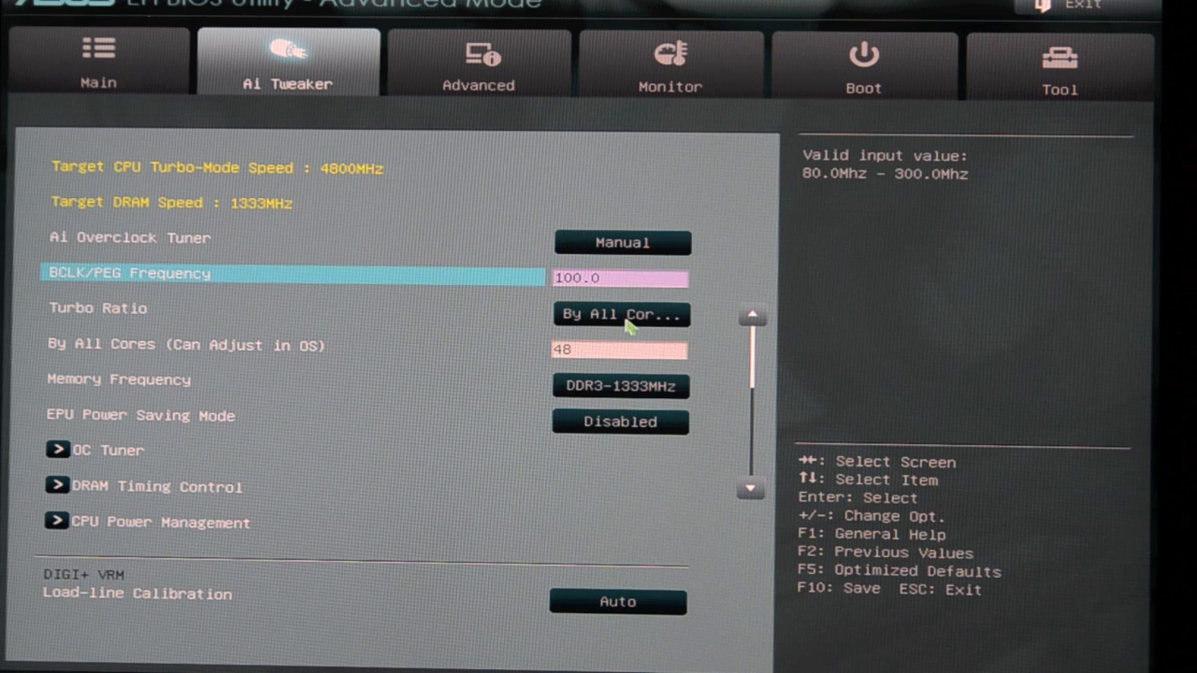
{"action": "left_click", "coordinate": [621, 314]}
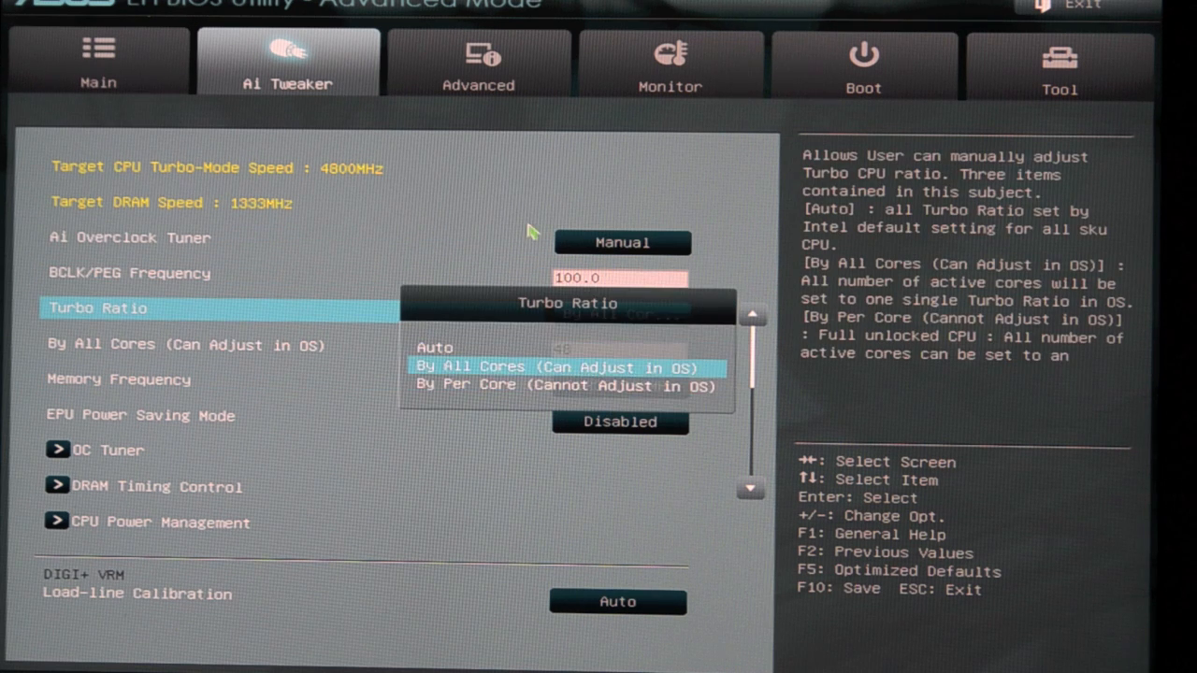
{"action": "left_click", "coordinate": [561, 366]}
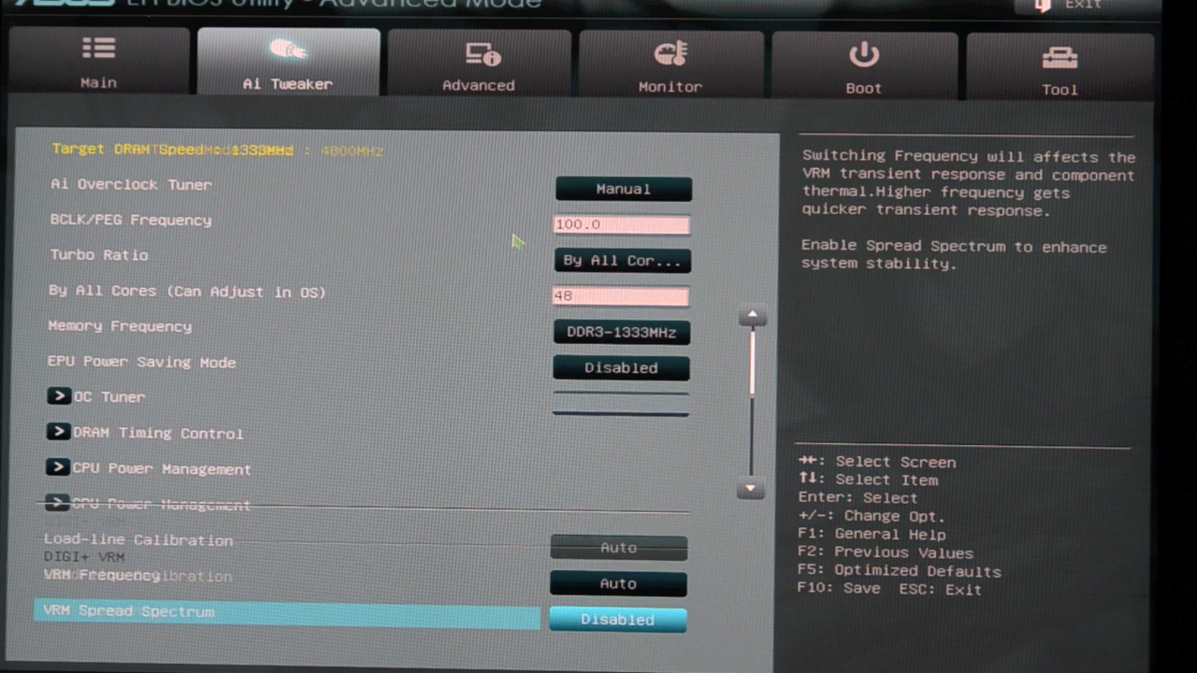
{"action": "left_click", "coordinate": [617, 477]}
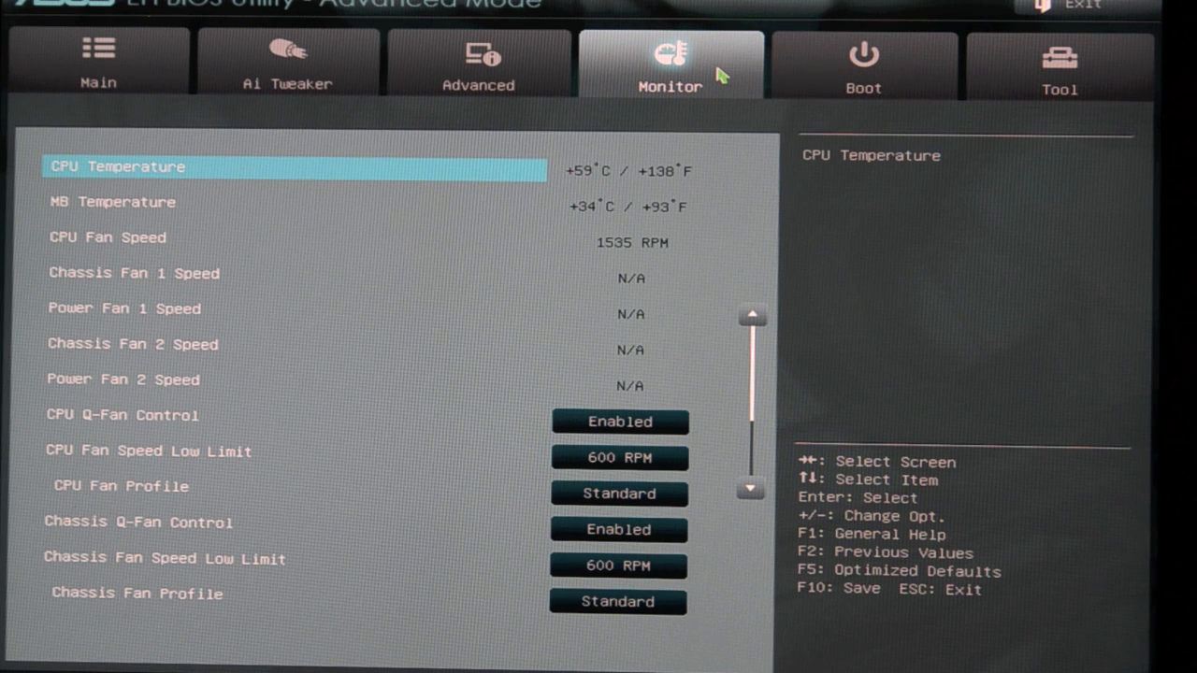
Step: Under Advanced > System Agent Configuration keep Initiate Graphic Adapter at PEG/PCI and return to the group list
{"action": "left_click", "coordinate": [479, 62]}
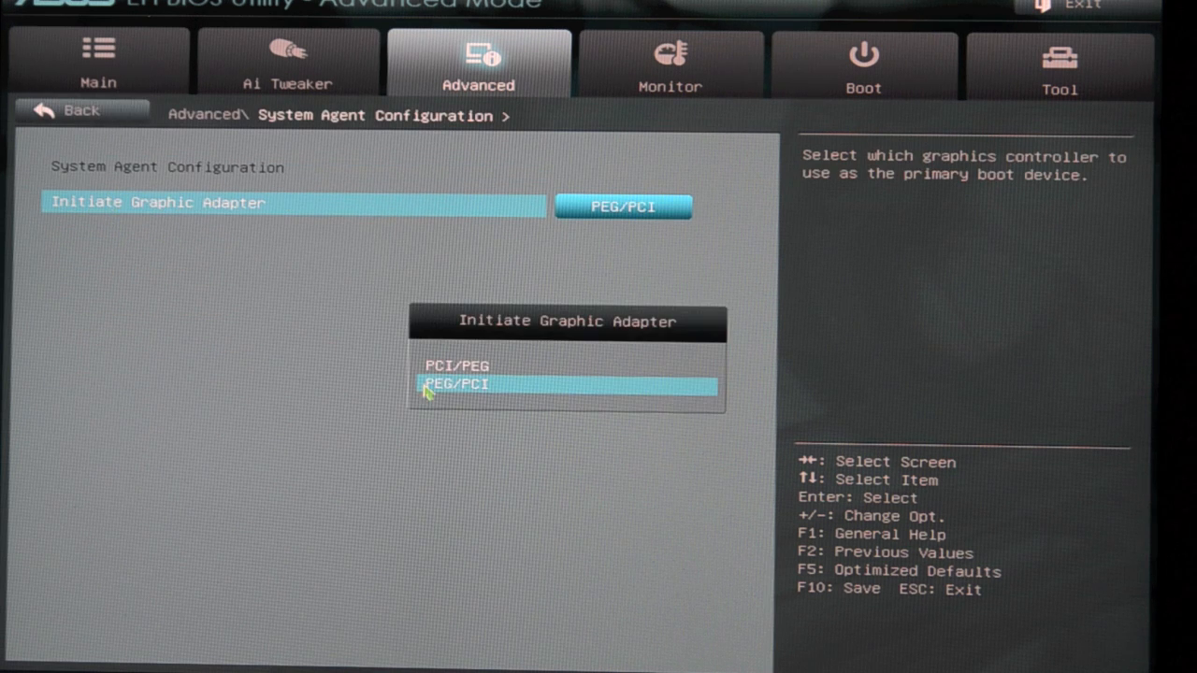
{"action": "left_click", "coordinate": [459, 383]}
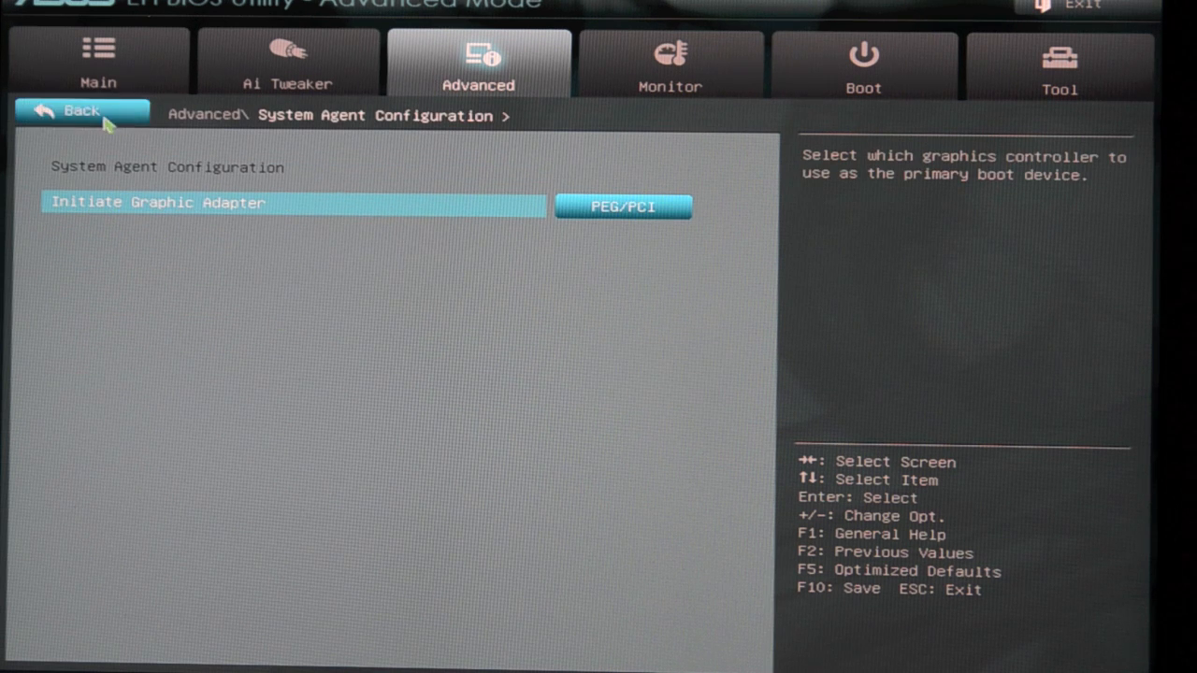
{"action": "left_click", "coordinate": [82, 112]}
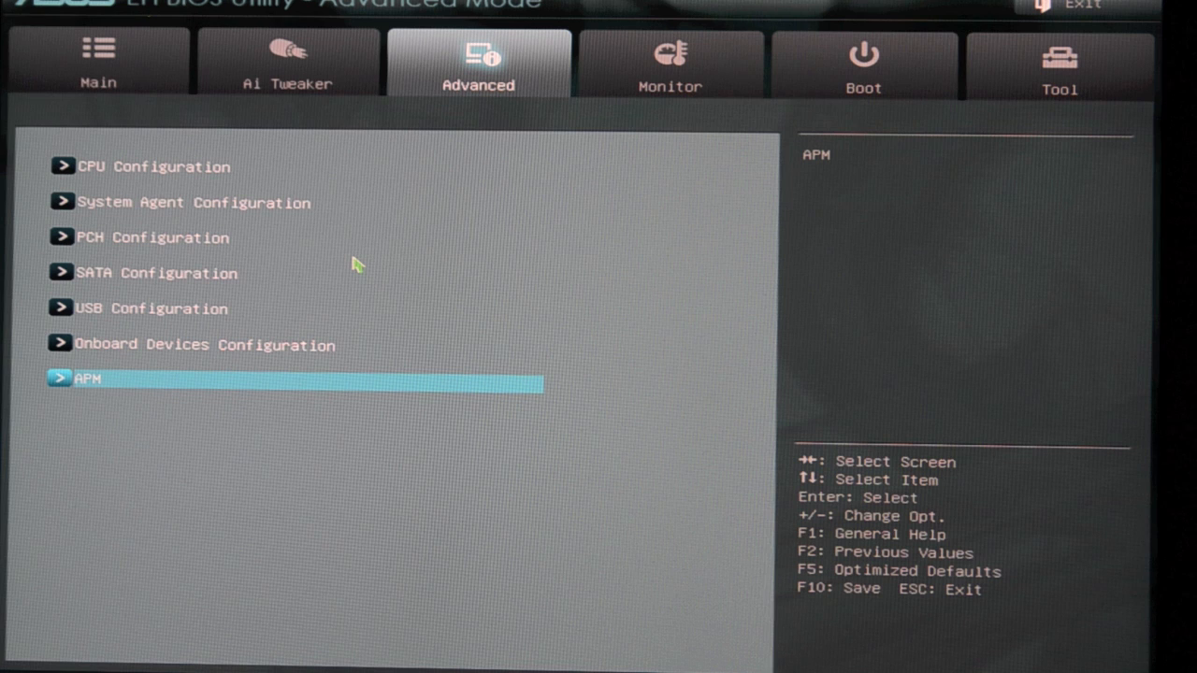
{"action": "mouse_move", "coordinate": [606, 164]}
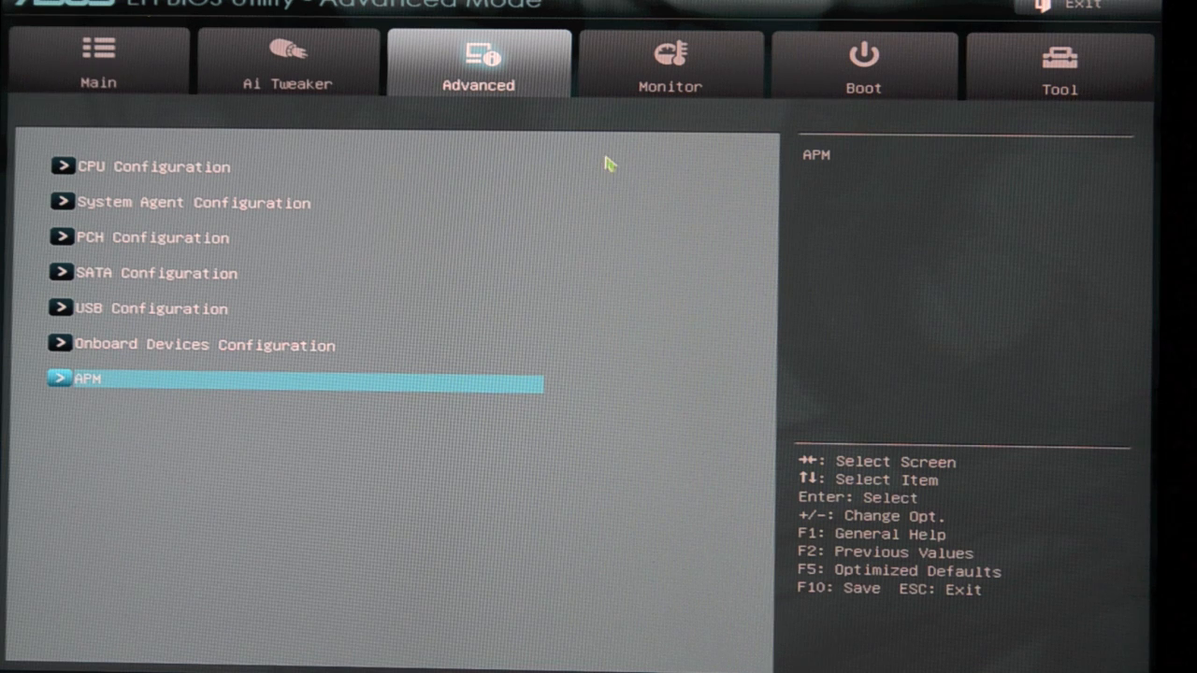
{"action": "mouse_move", "coordinate": [613, 157]}
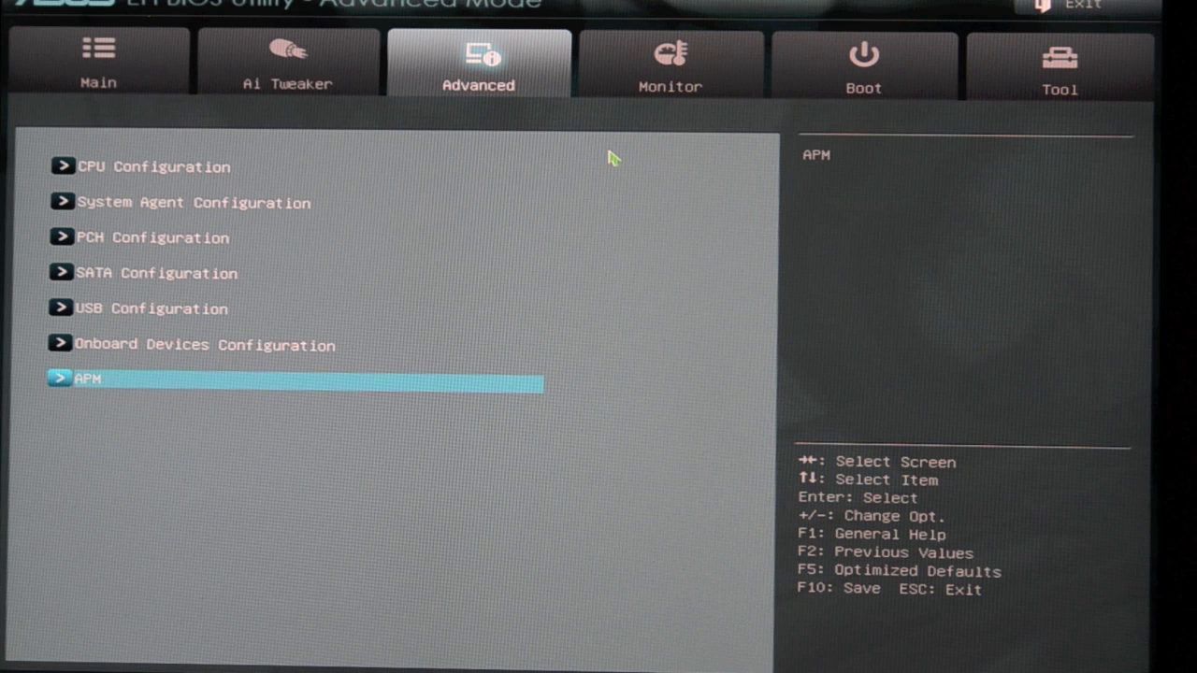
{"action": "mouse_move", "coordinate": [640, 116]}
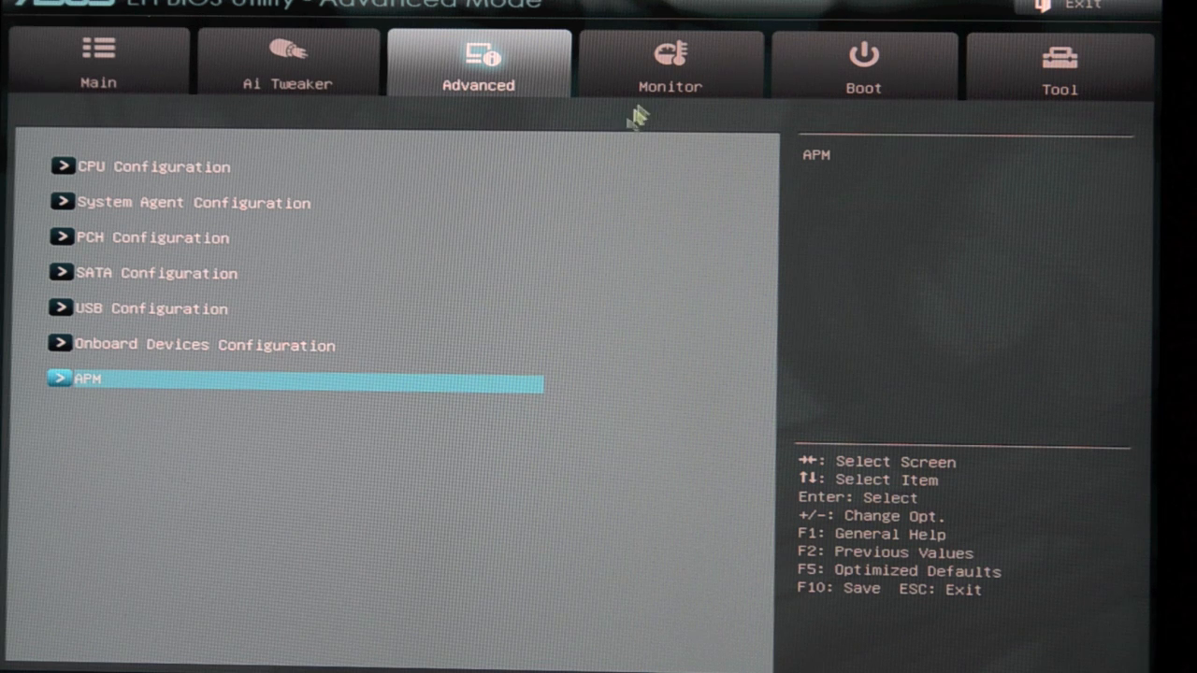
Step: Show the Boot page and highlight Bootup NumLock State, set to On
{"action": "left_click", "coordinate": [864, 64]}
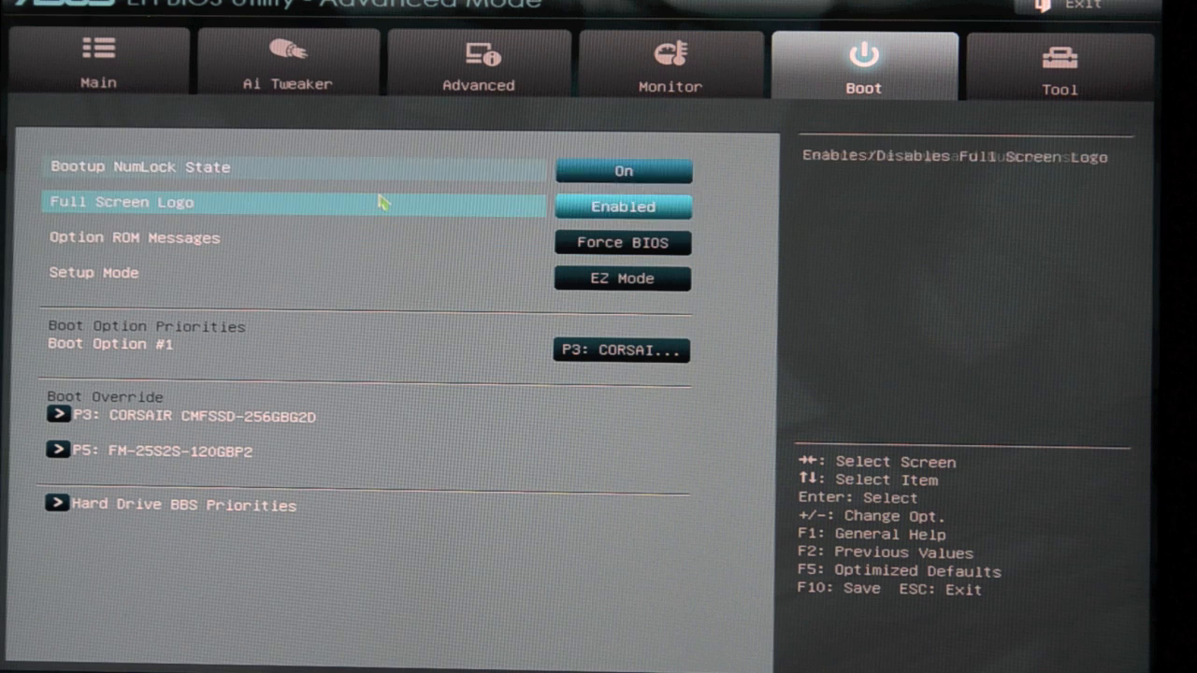
{"action": "key", "text": "up"}
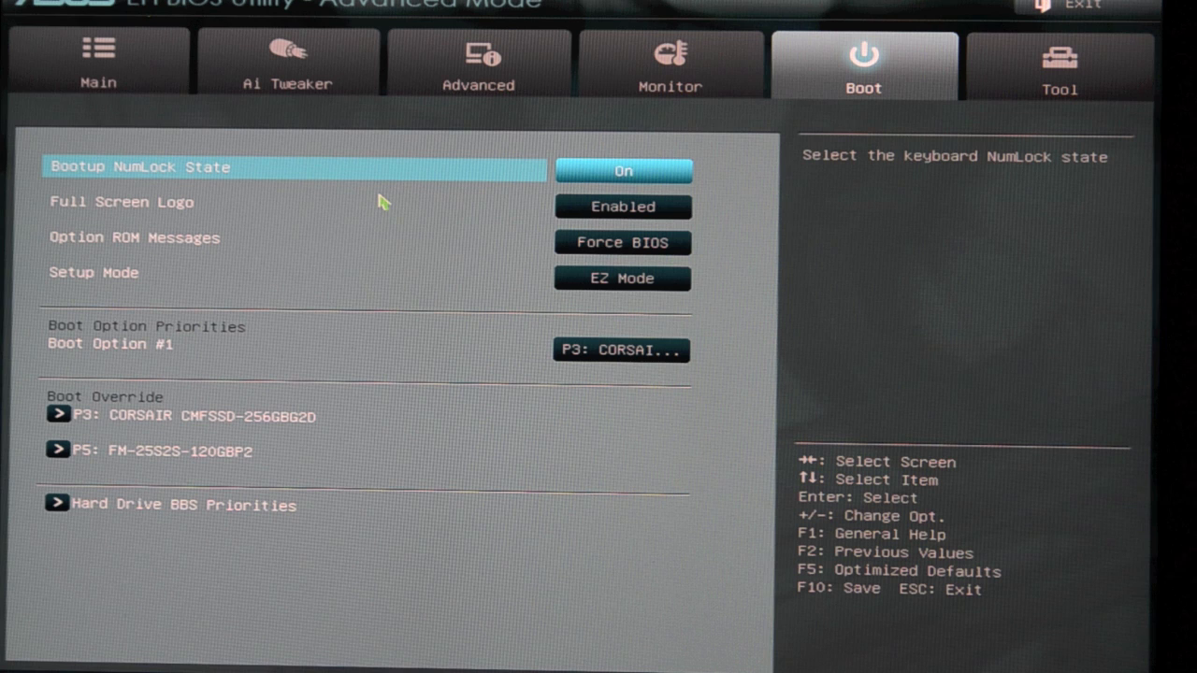
{"action": "mouse_move", "coordinate": [391, 86]}
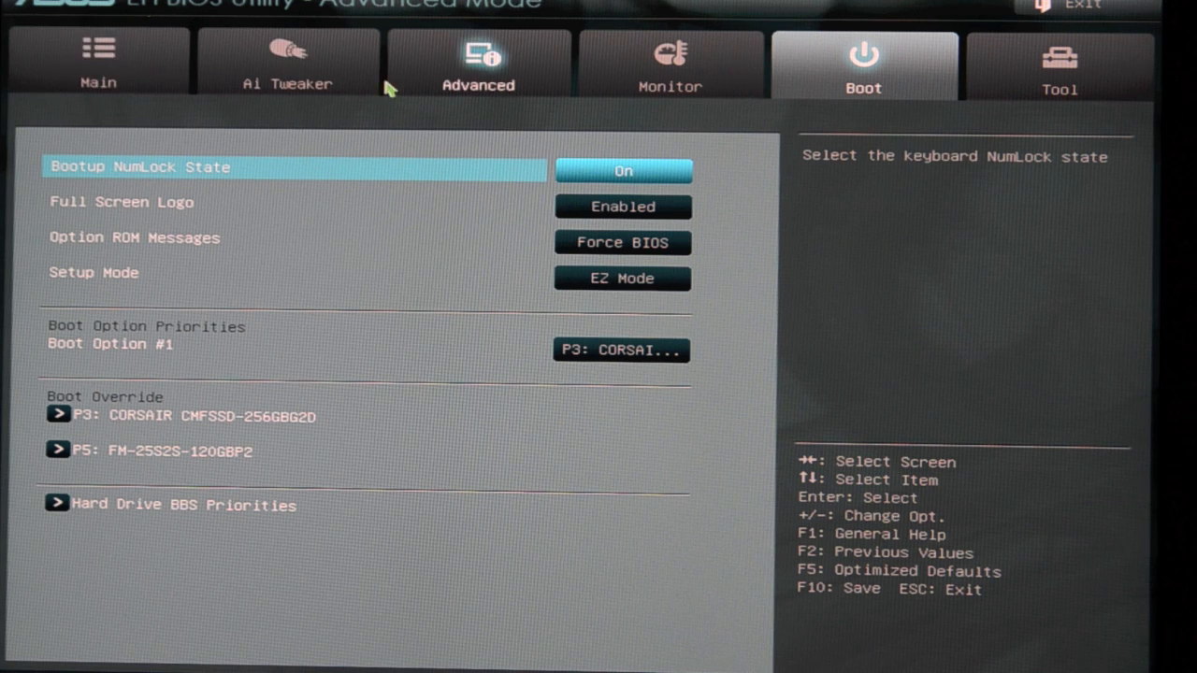
{"action": "left_click", "coordinate": [288, 60]}
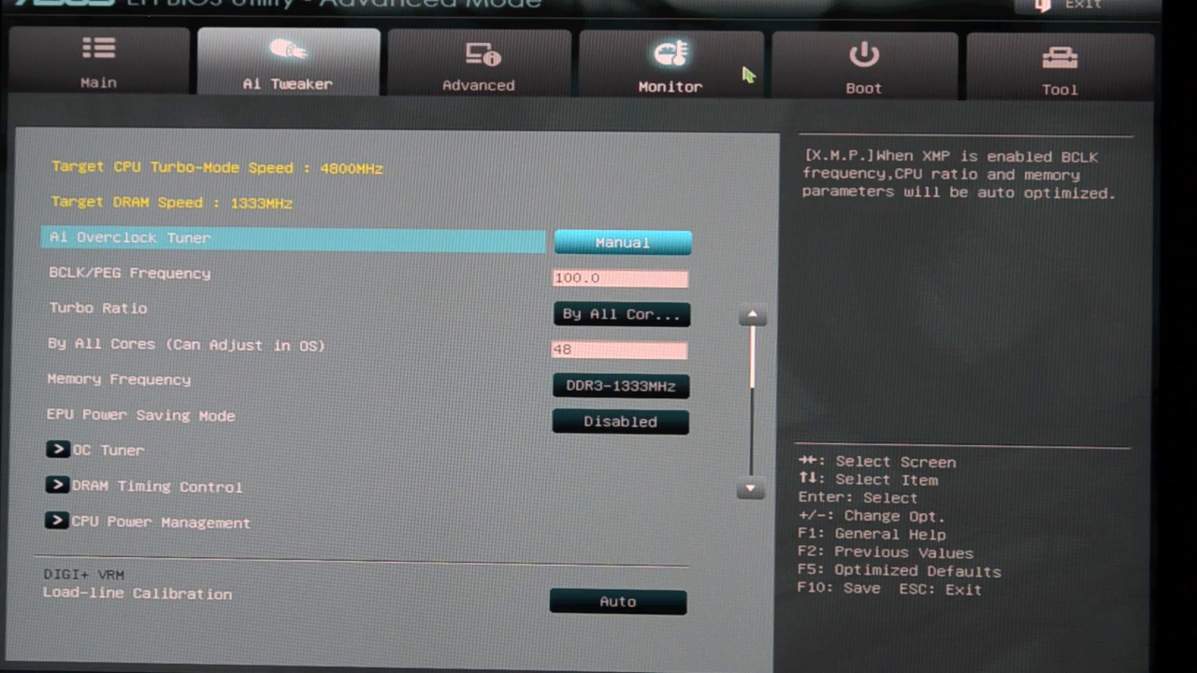
{"action": "left_click", "coordinate": [97, 60]}
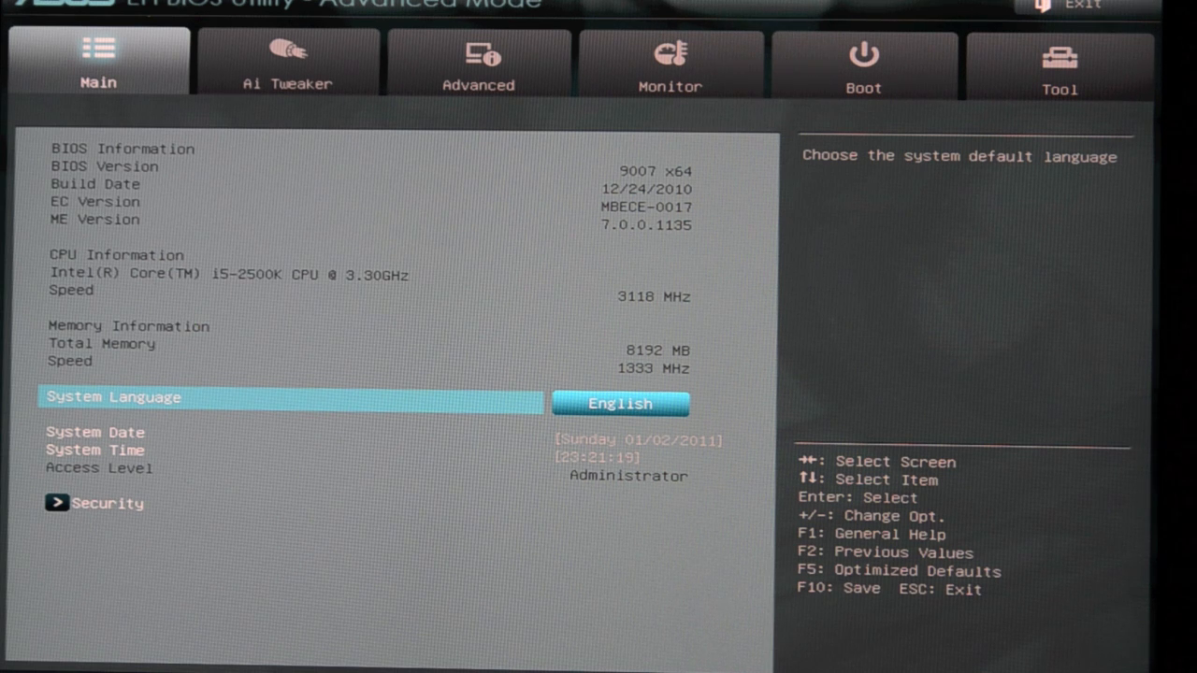
{"action": "left_click", "coordinate": [864, 63]}
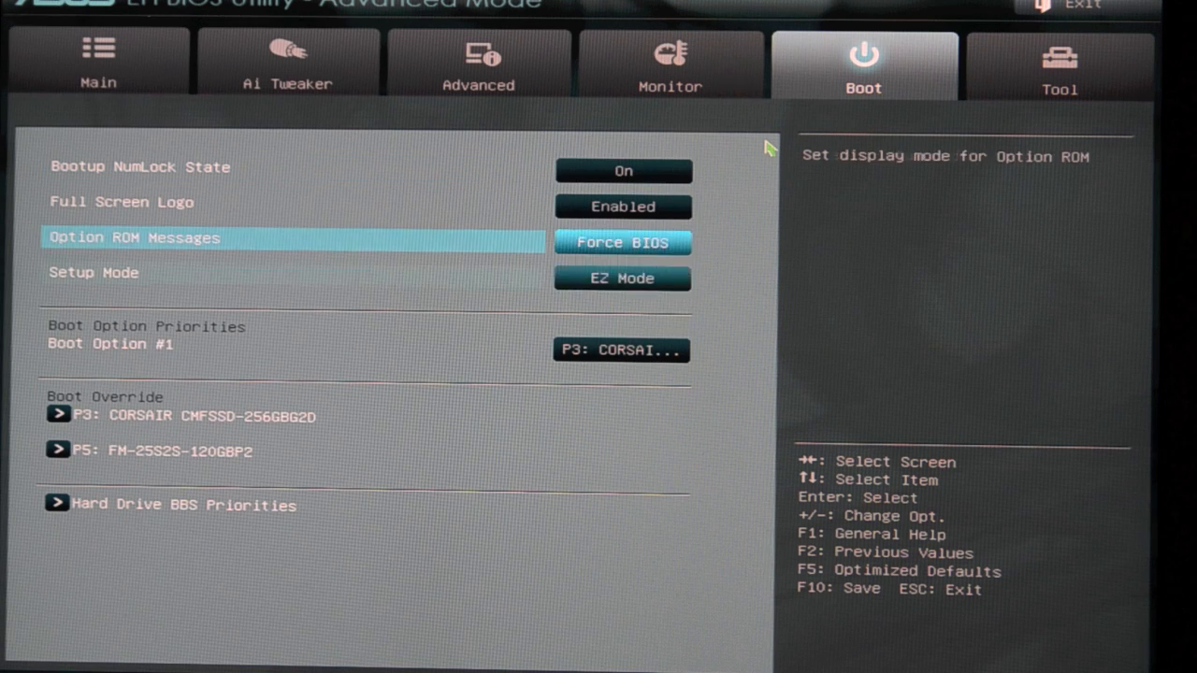
{"action": "key", "text": "up"}
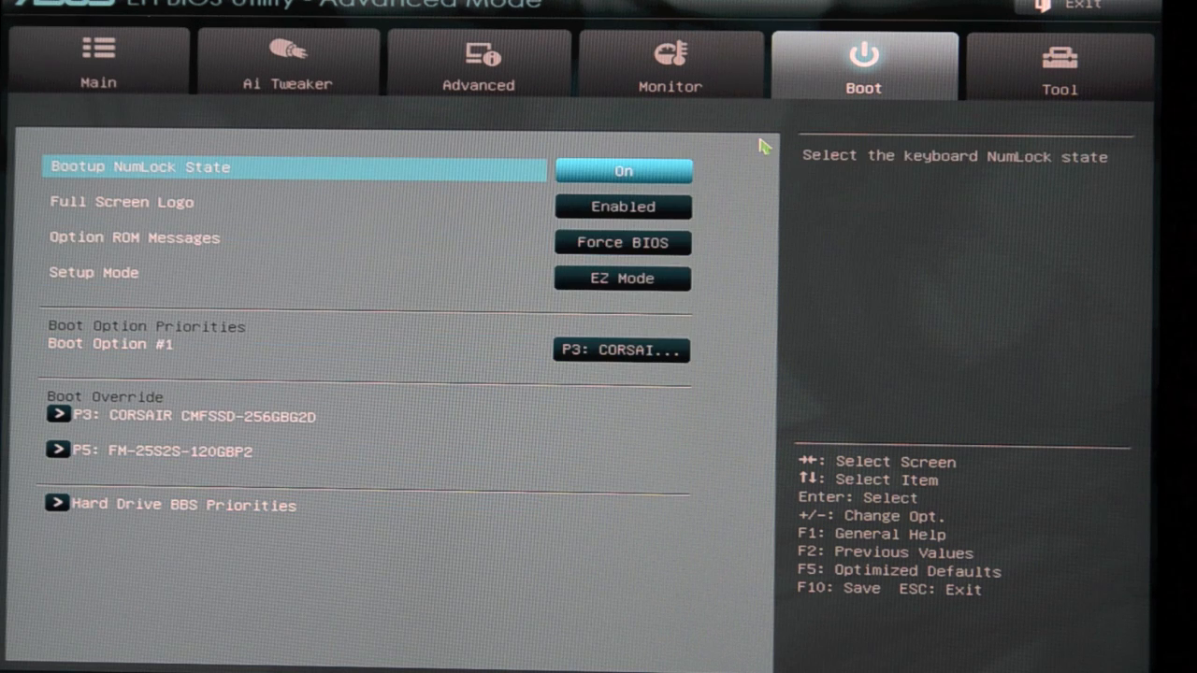